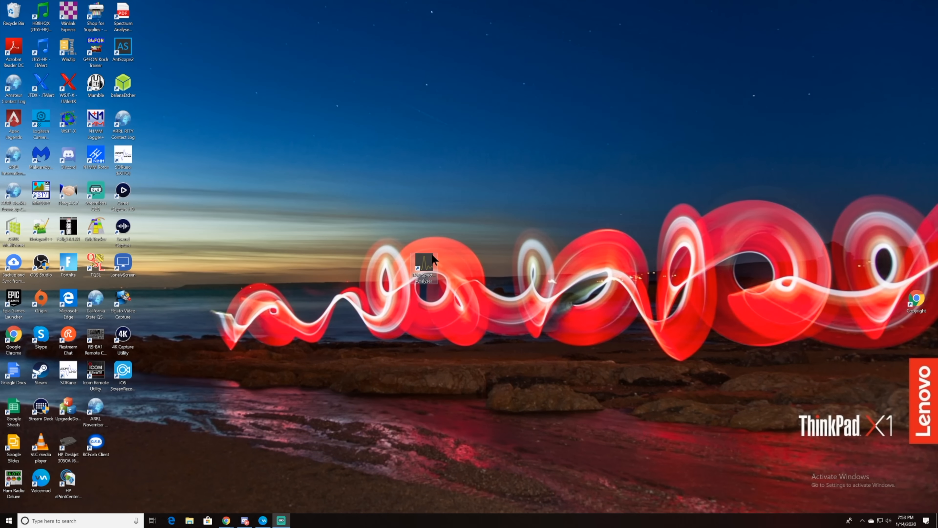
pyautogui.moveTo(426, 267)
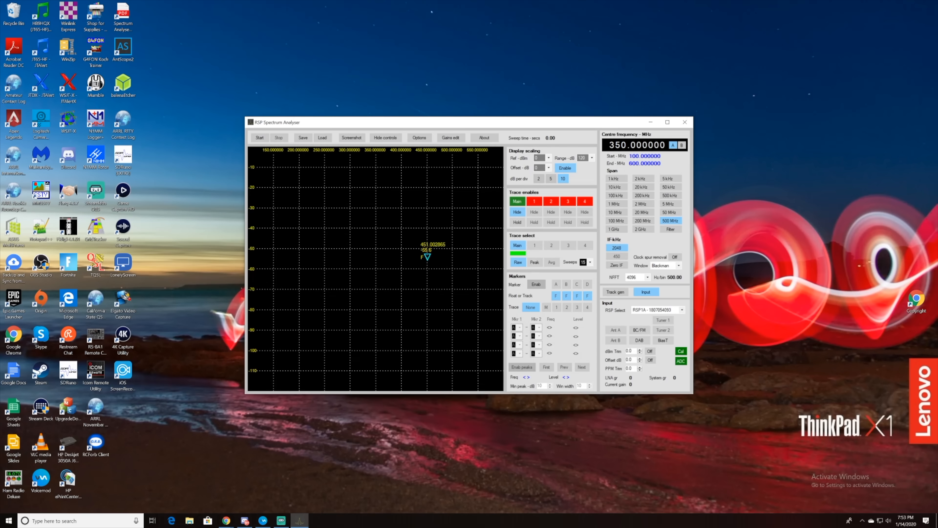
# Maximise the analyser, keep the 120 dB range and reference level, and start the sweep.
pyautogui.click(667, 122)
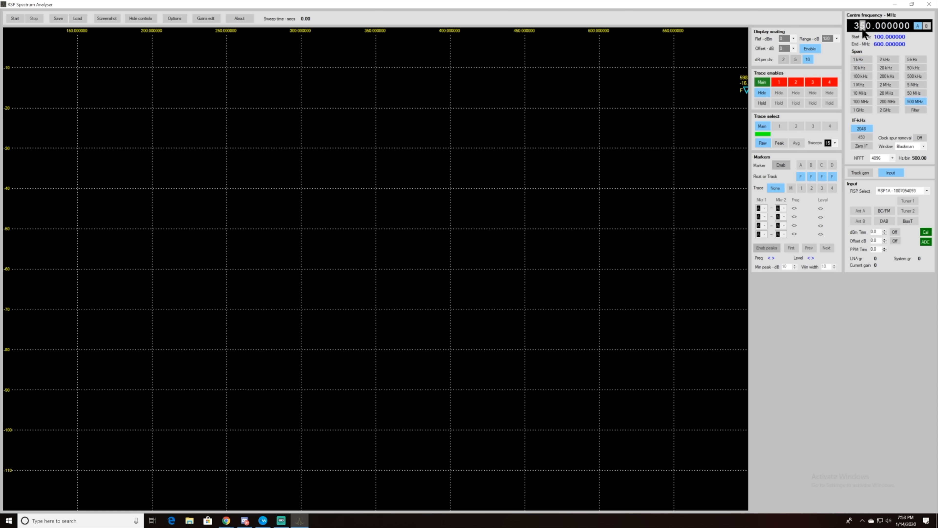
pyautogui.moveTo(864, 34)
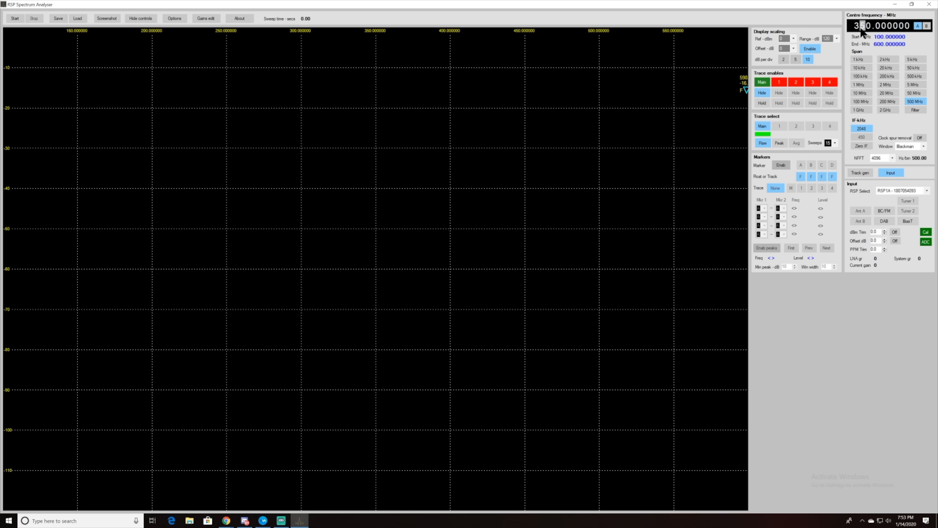
pyautogui.moveTo(837, 43)
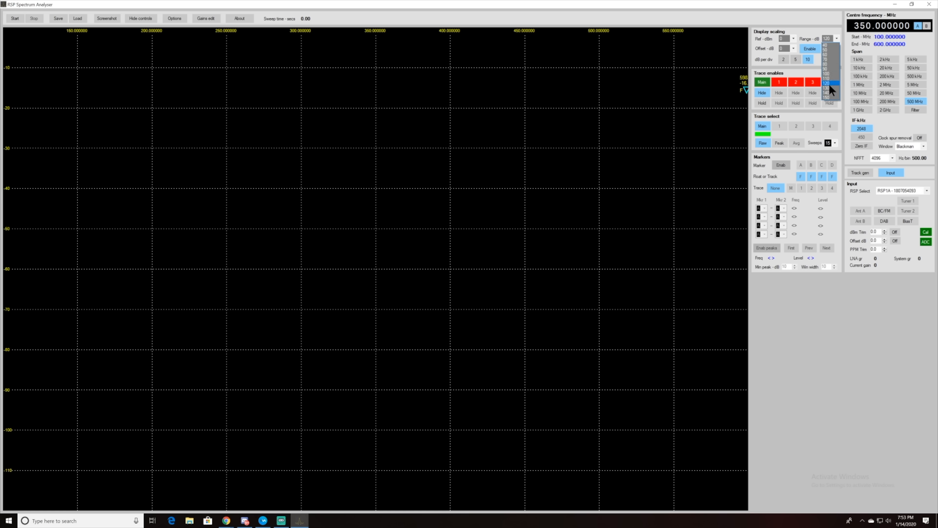
pyautogui.click(794, 38)
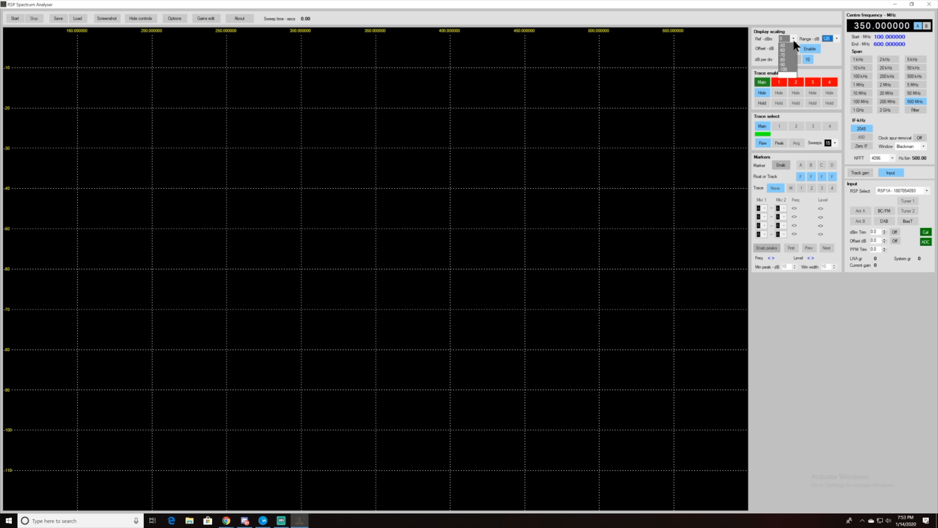
pyautogui.click(783, 38)
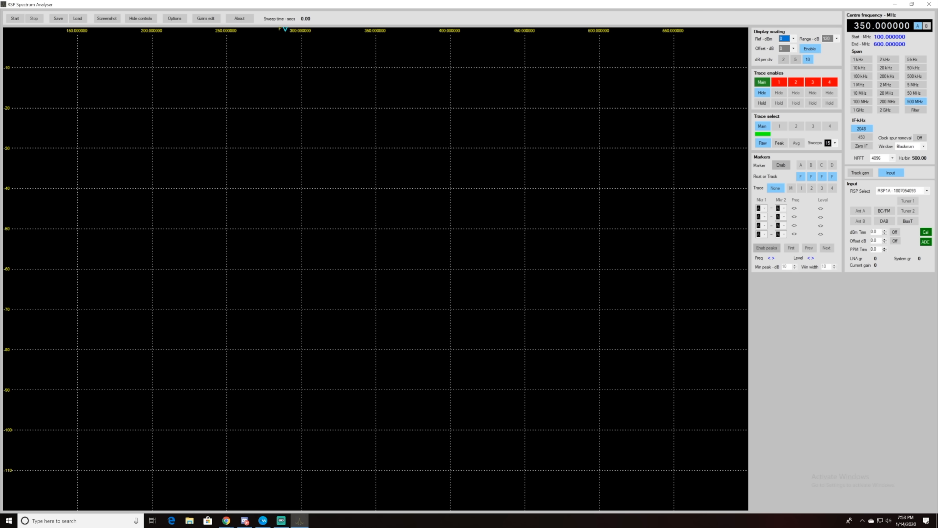
pyautogui.click(14, 18)
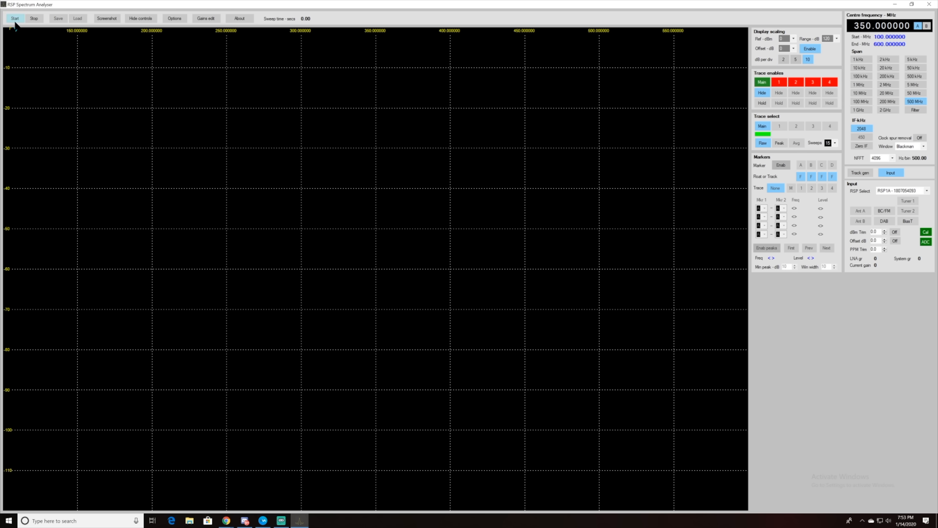
pyautogui.click(15, 19)
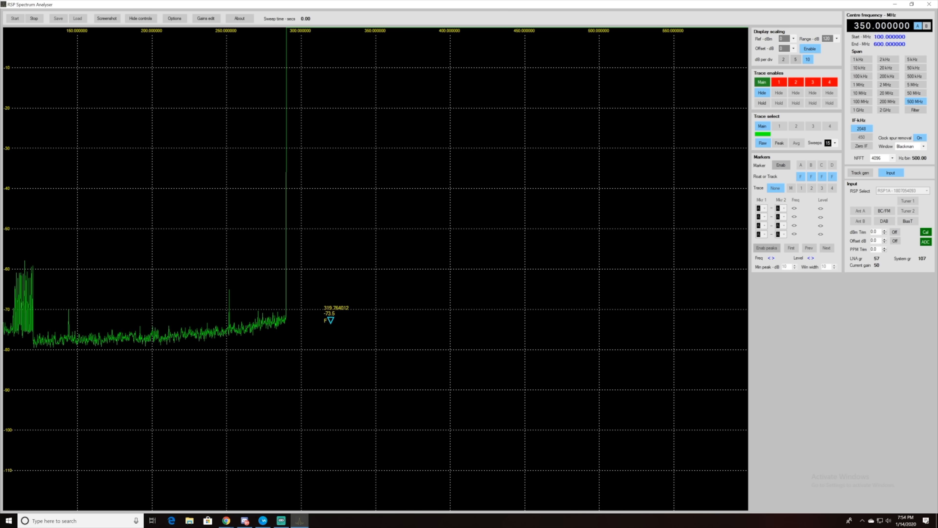
# Let the sweep run and enable automatic peak markers in the Markers panel.
pyautogui.click(781, 165)
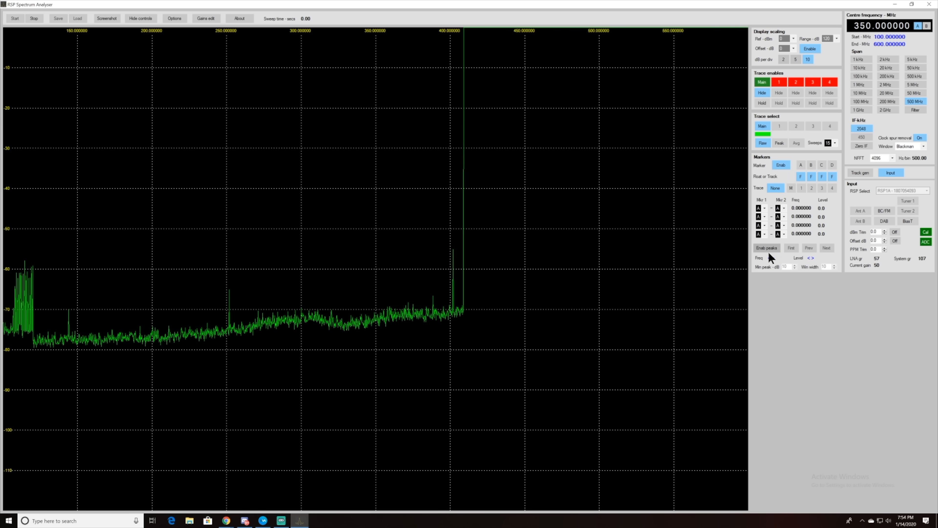
pyautogui.click(767, 248)
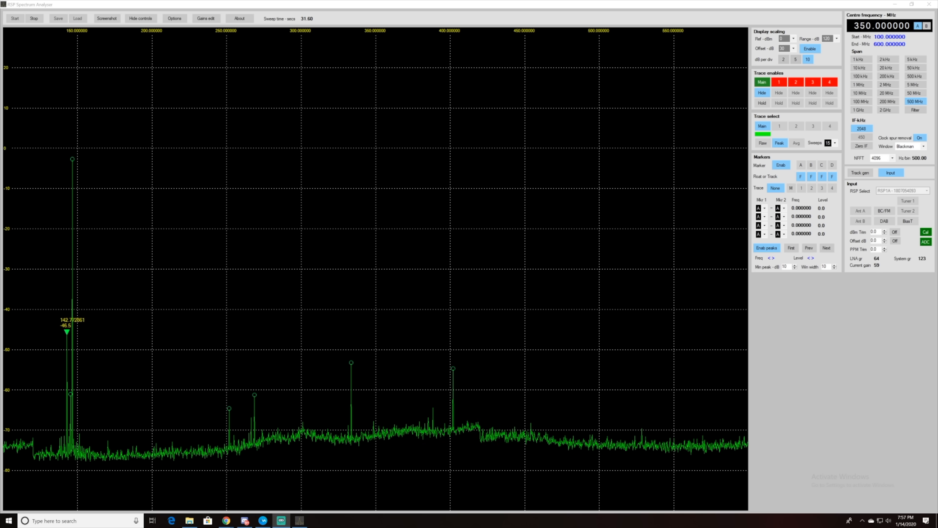
# Place the marker on the strongest carrier peak at 146.460177 MHz.
pyautogui.click(827, 248)
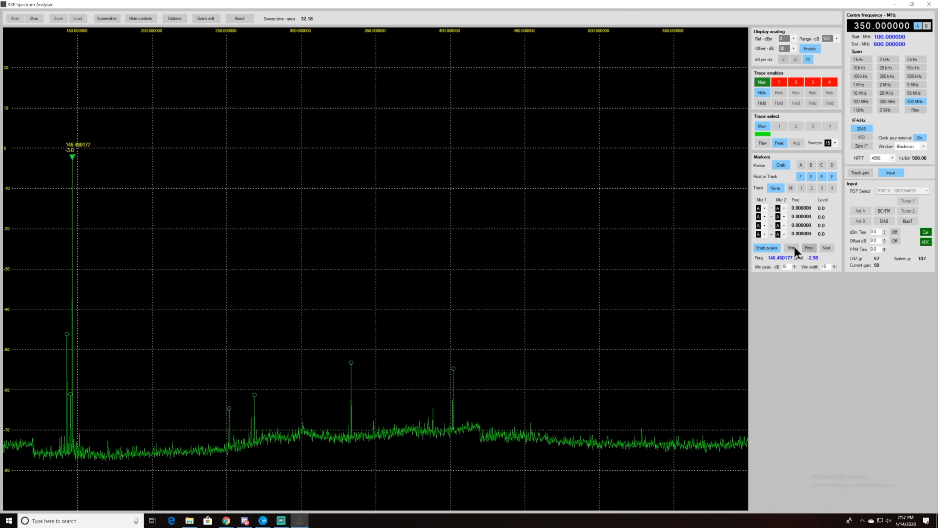
# Step the marker through the 251.67, 268.63 and 145.23 MHz peaks to the 333.529990 MHz third harmonic.
pyautogui.click(810, 248)
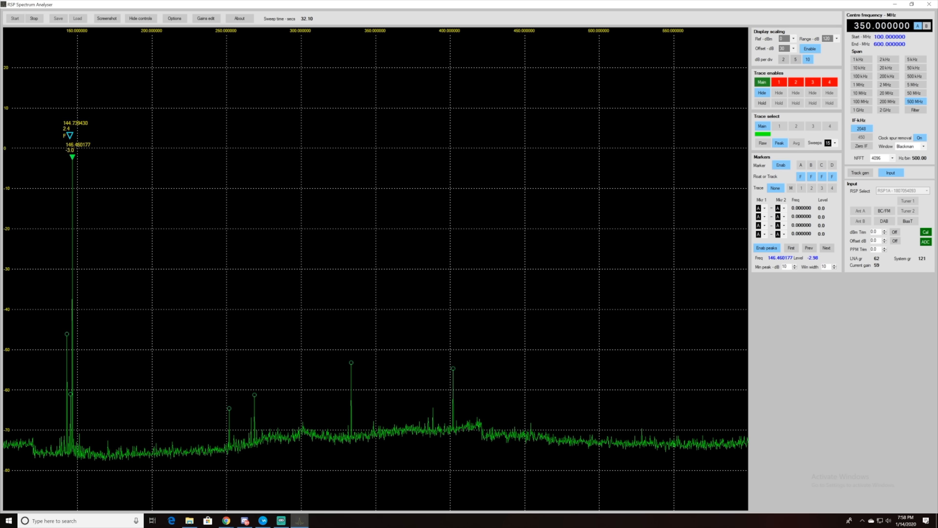
pyautogui.click(827, 248)
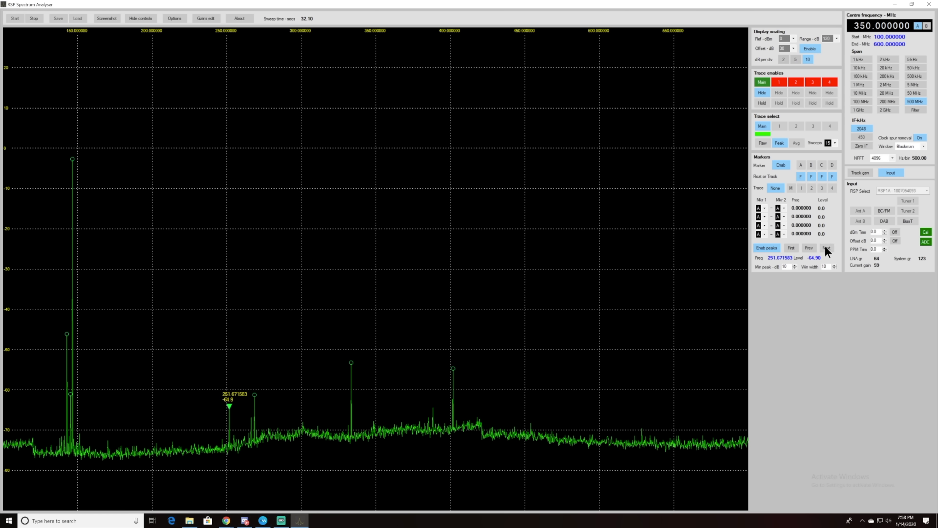
pyautogui.click(827, 247)
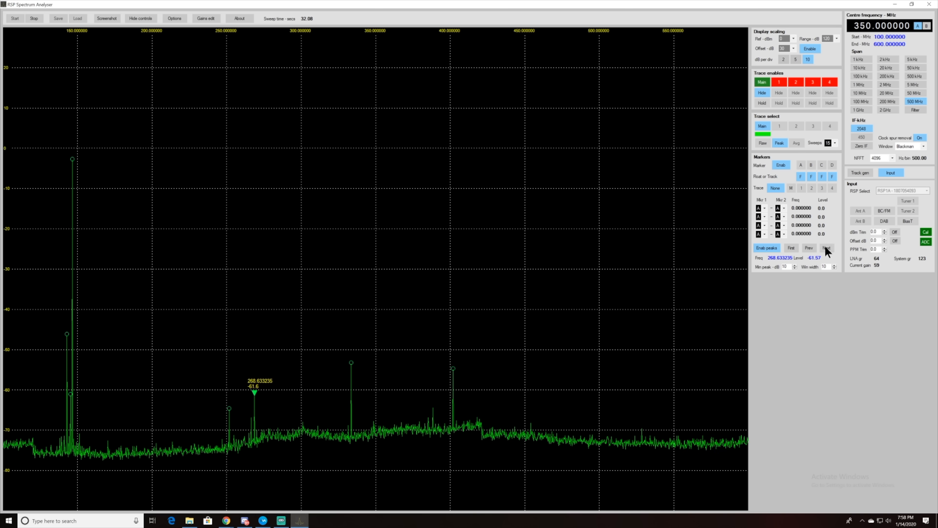
pyautogui.click(827, 248)
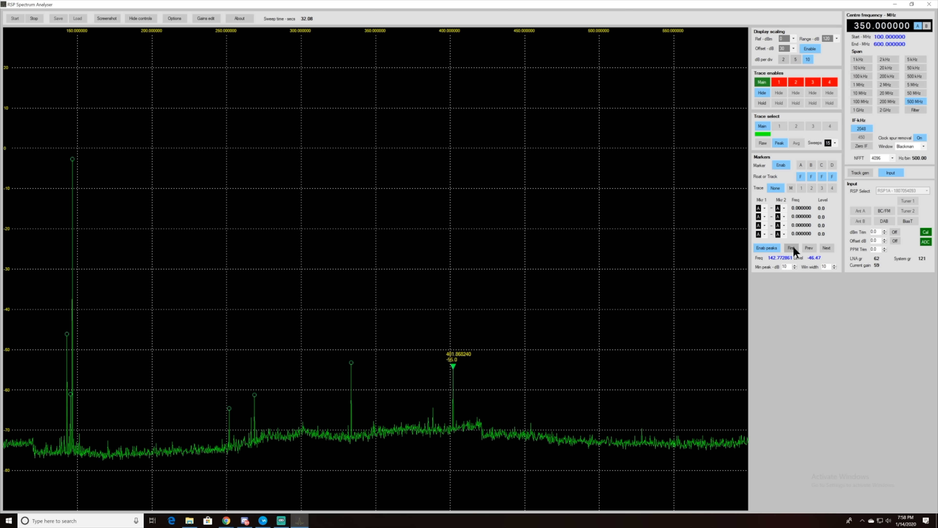
pyautogui.click(826, 248)
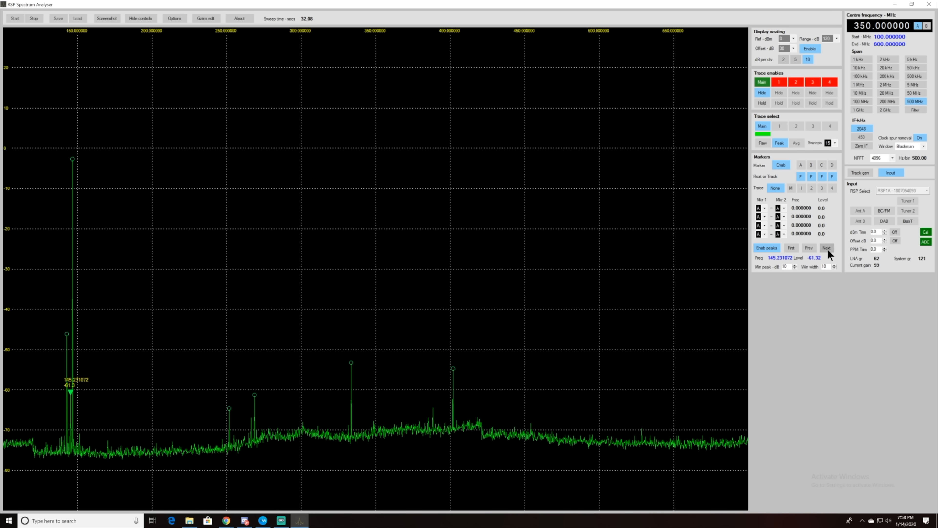
pyautogui.click(827, 248)
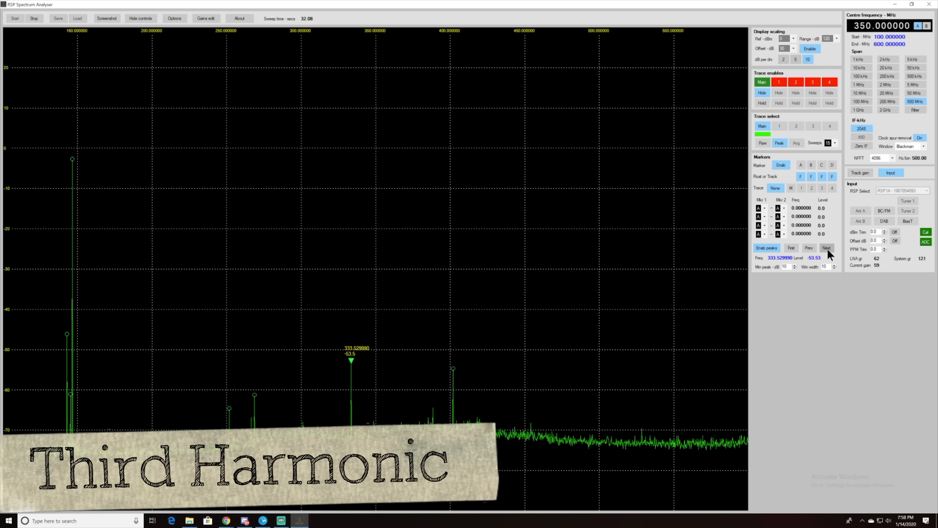
pyautogui.click(827, 248)
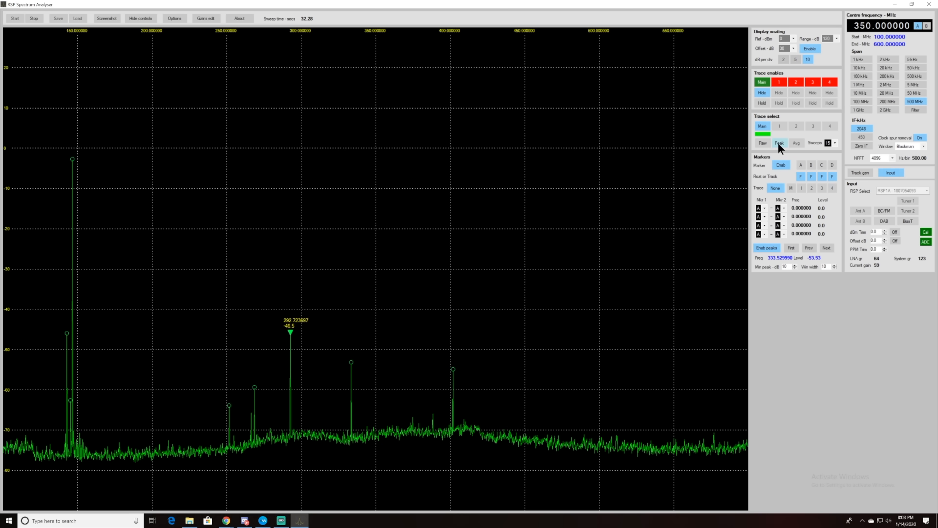
# Advance the marker through the next peaks, then return it to the 146.460177 MHz carrier.
pyautogui.click(779, 143)
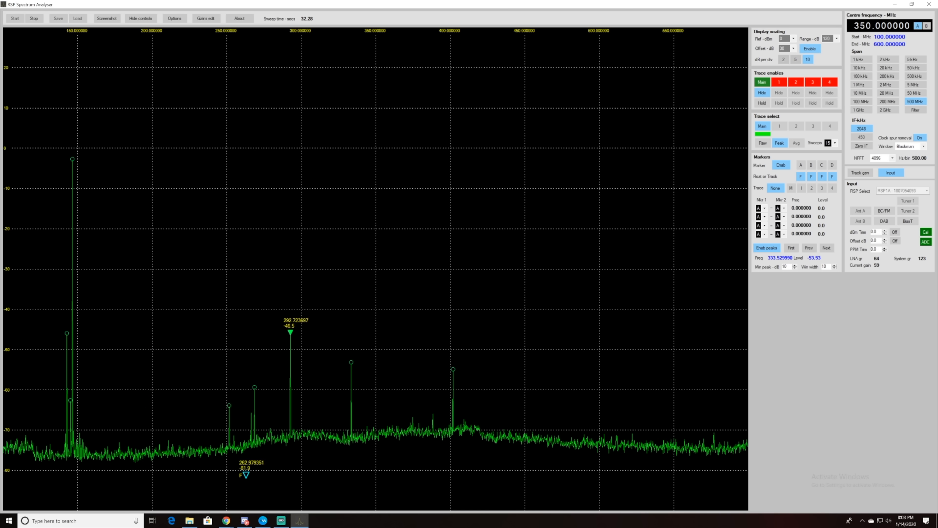
pyautogui.click(826, 248)
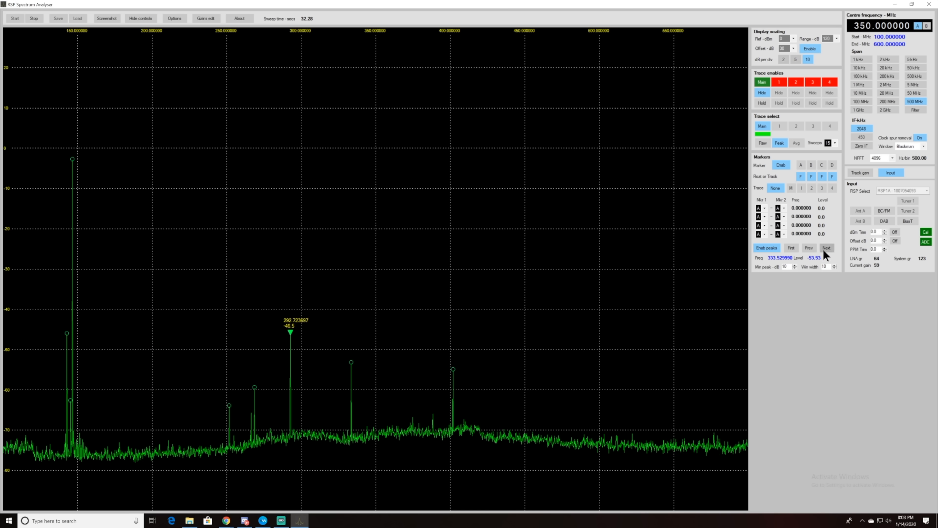
pyautogui.click(827, 248)
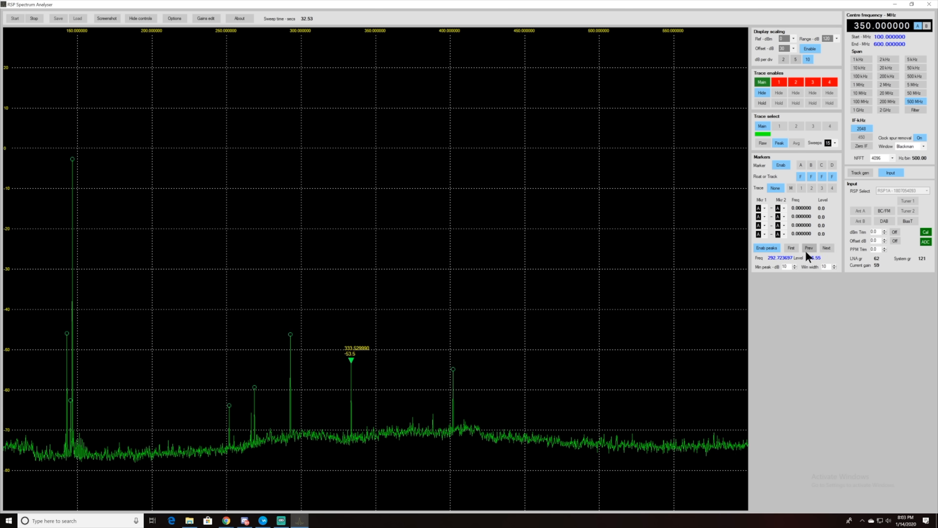
pyautogui.click(809, 248)
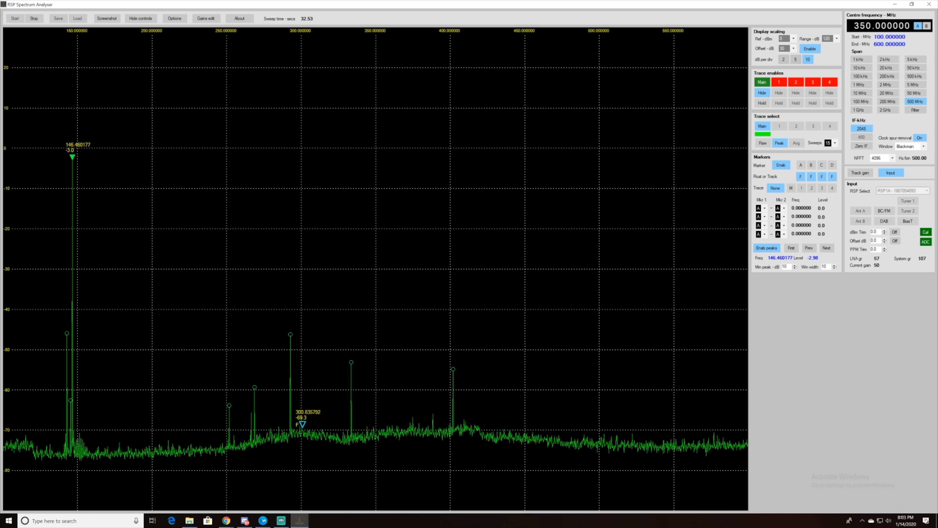
pyautogui.click(255, 384)
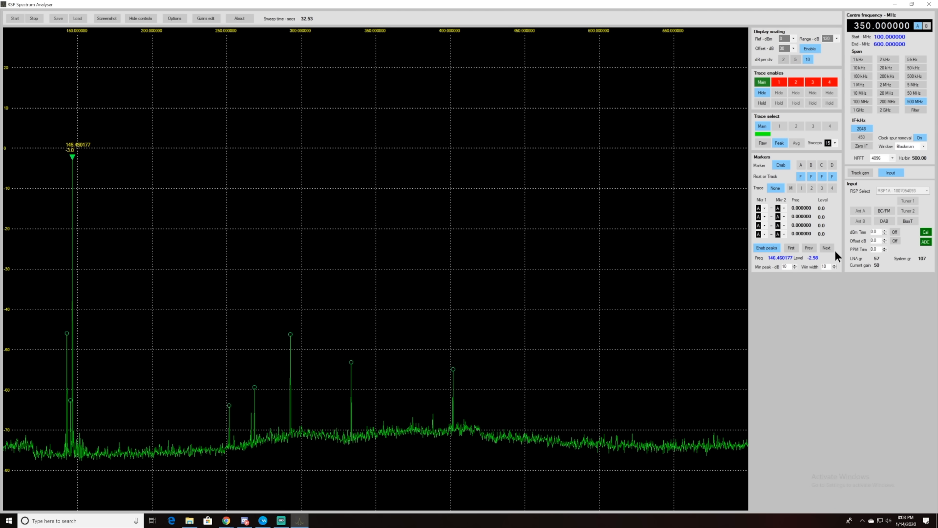
# Step the marker along to the 333.529990 MHz third-harmonic peak.
pyautogui.click(826, 248)
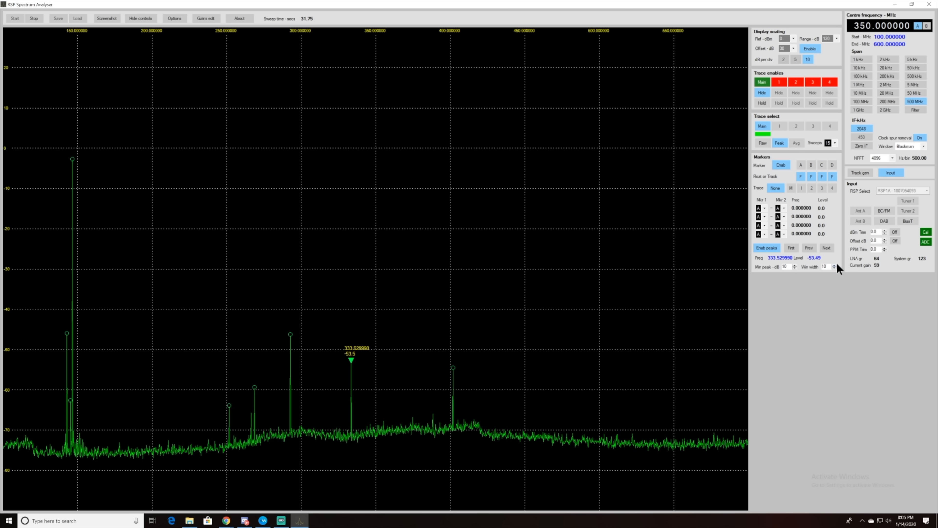
pyautogui.moveTo(874, 114)
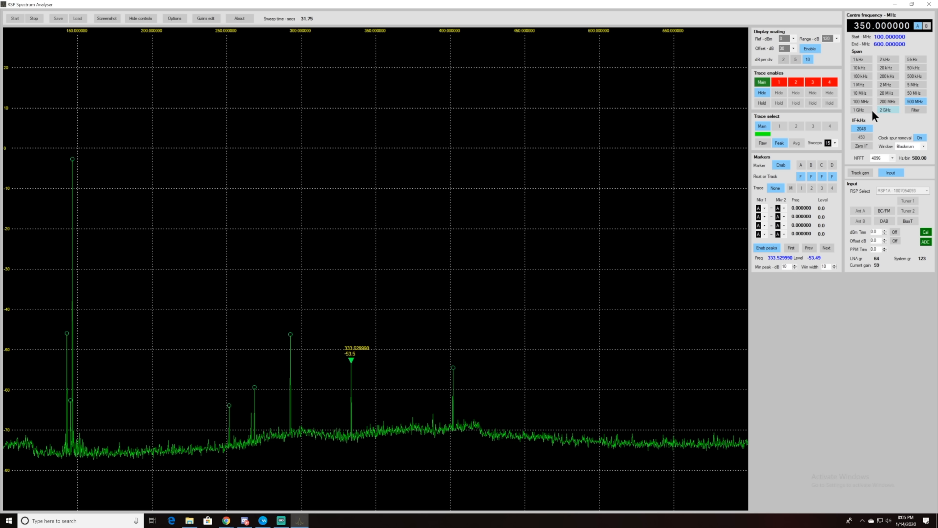